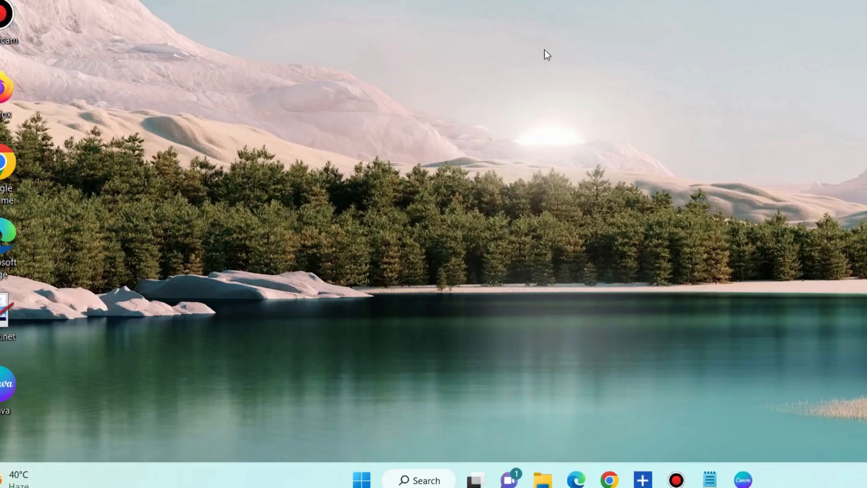
mouse_move(183, 221)
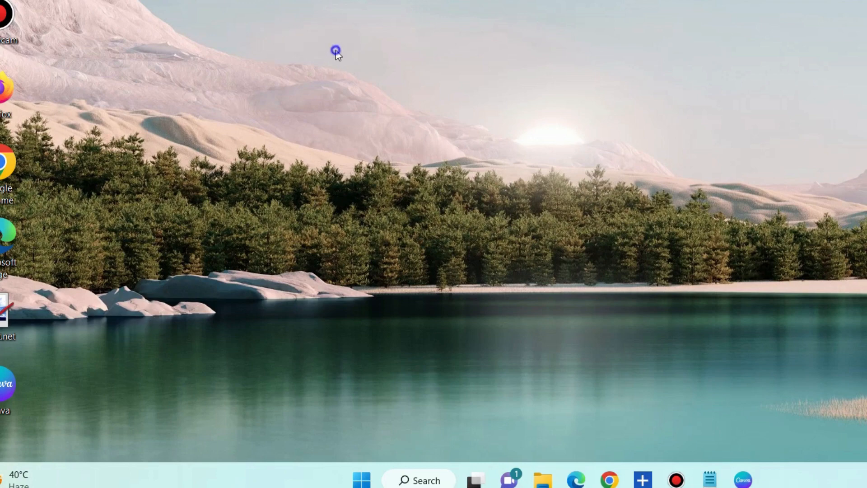
mouse_move(386, 116)
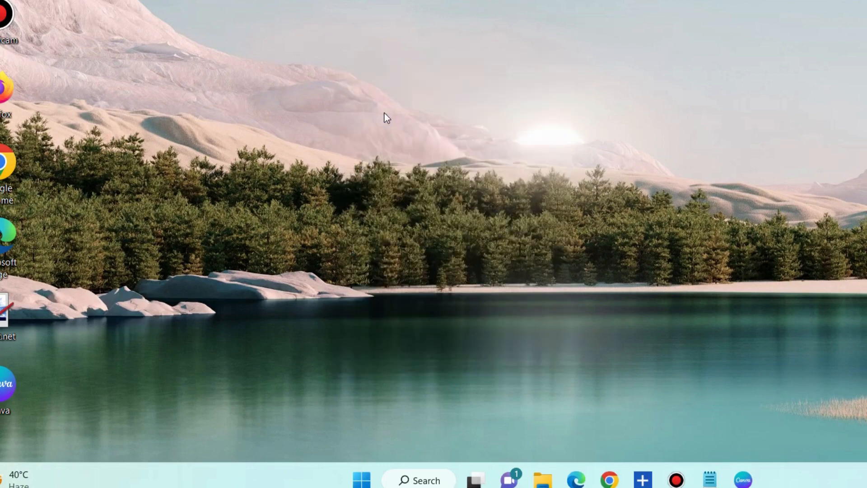
mouse_move(360, 105)
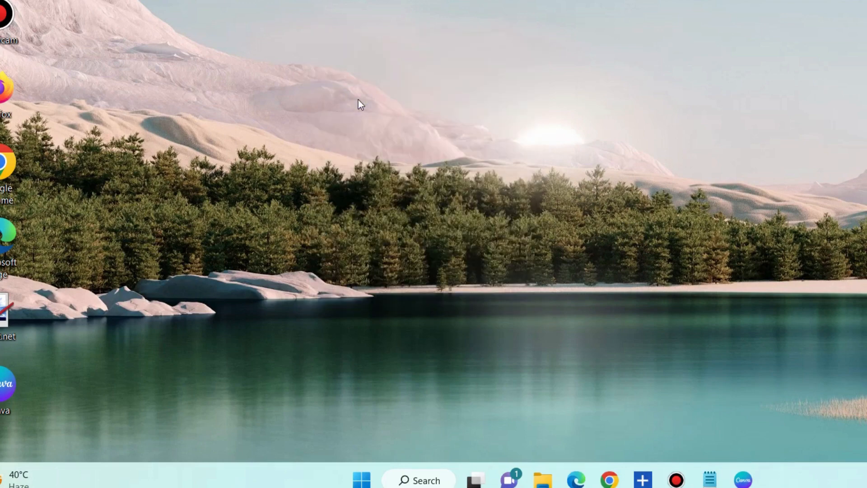
mouse_move(339, 107)
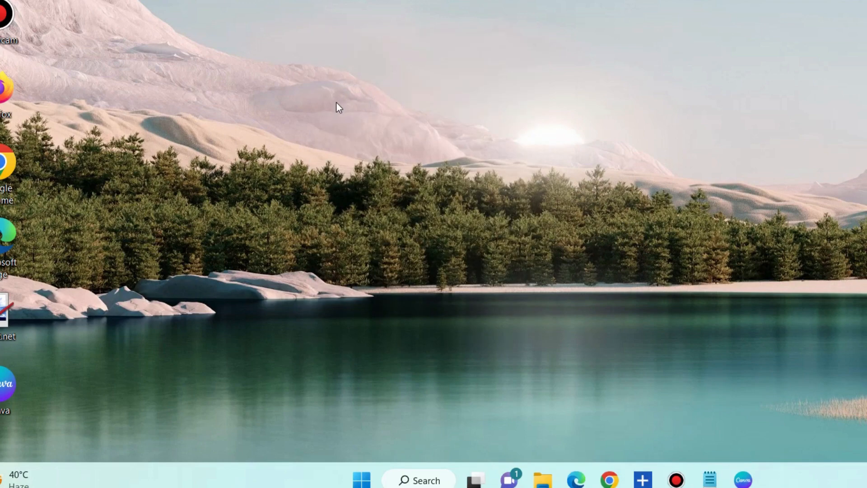
mouse_move(336, 221)
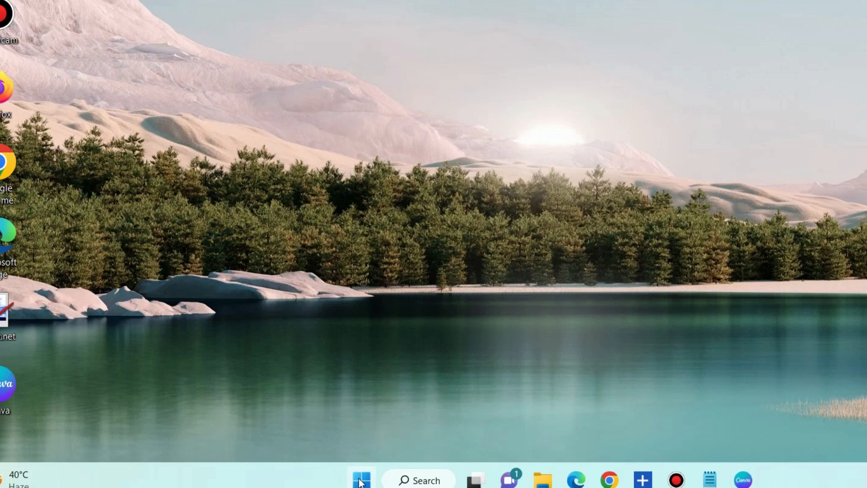
Launch System Configuration via the Run prompt with the msconfig command.
right_click(361, 480)
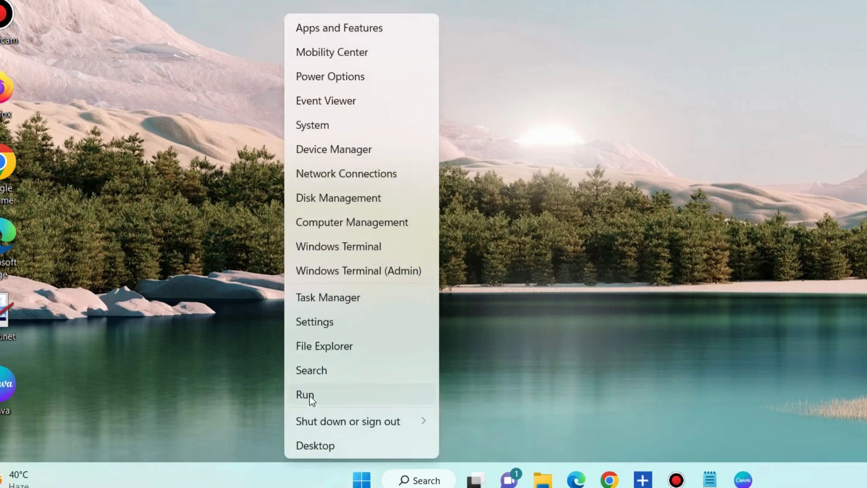
click(306, 395)
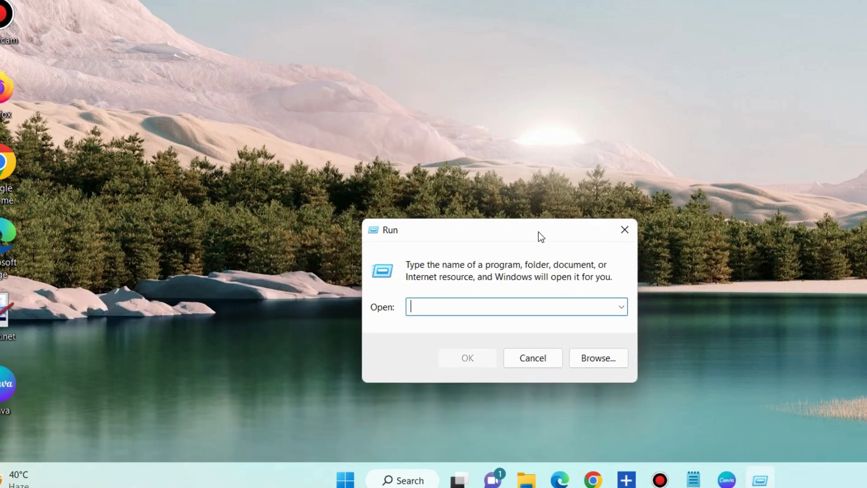
text(msconfig)
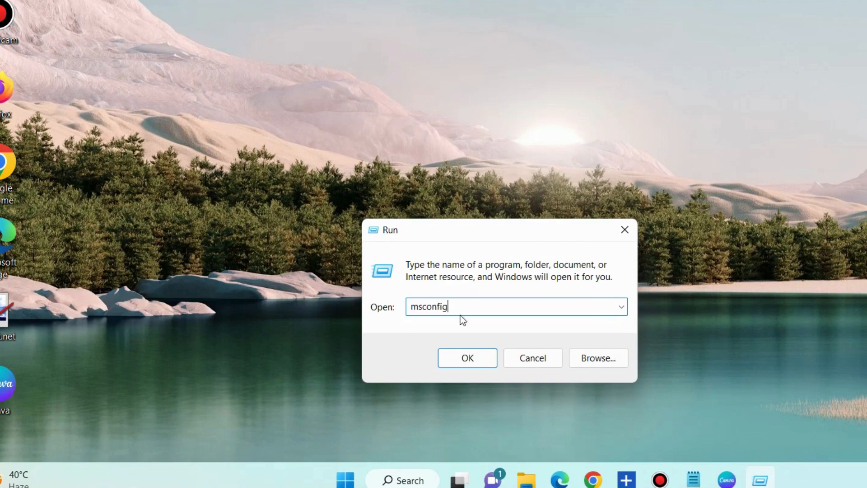
click(467, 358)
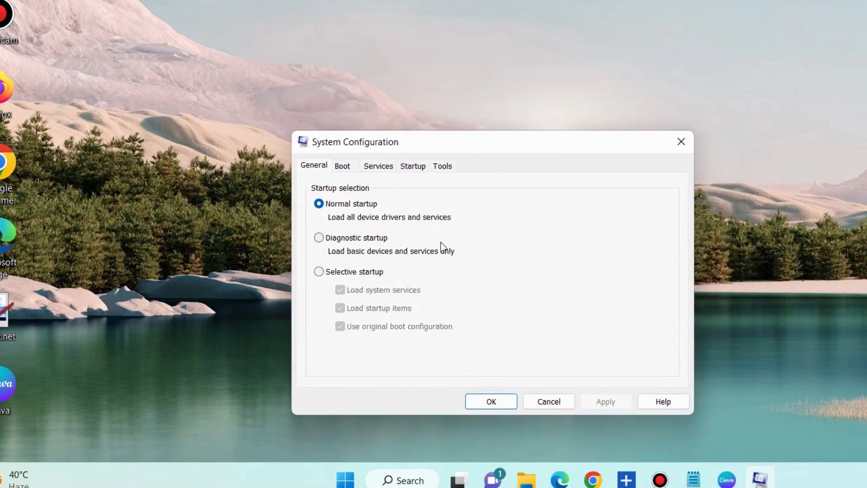
mouse_move(354, 180)
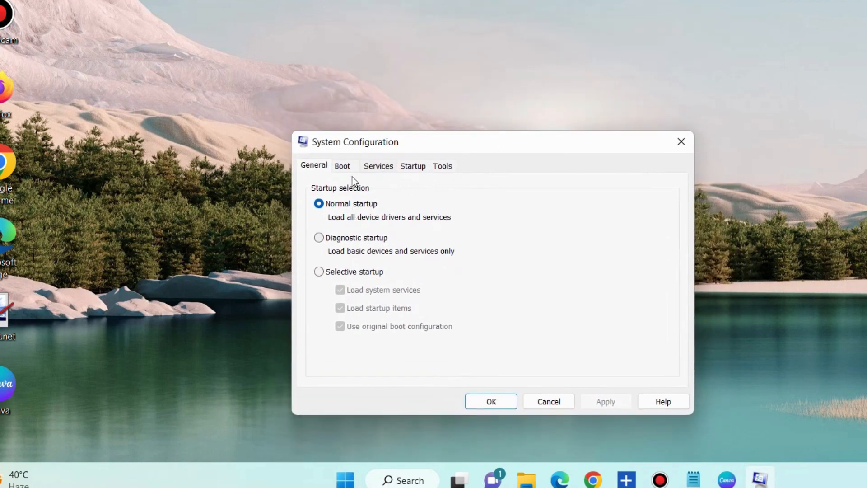
Enable Safe boot in Minimal mode under the Boot settings.
click(343, 166)
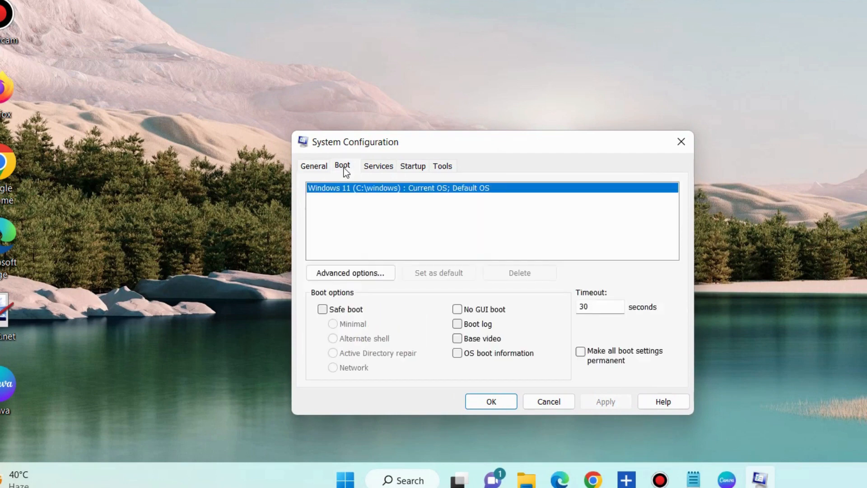
click(322, 309)
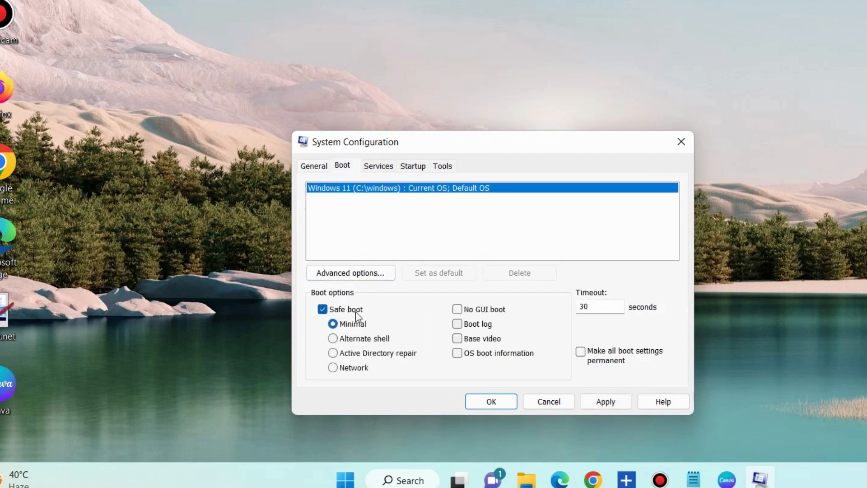
click(605, 401)
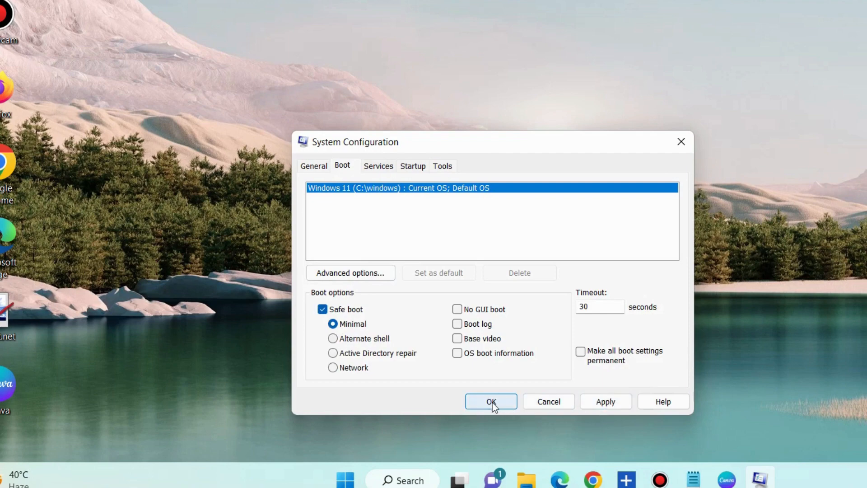
mouse_move(385, 182)
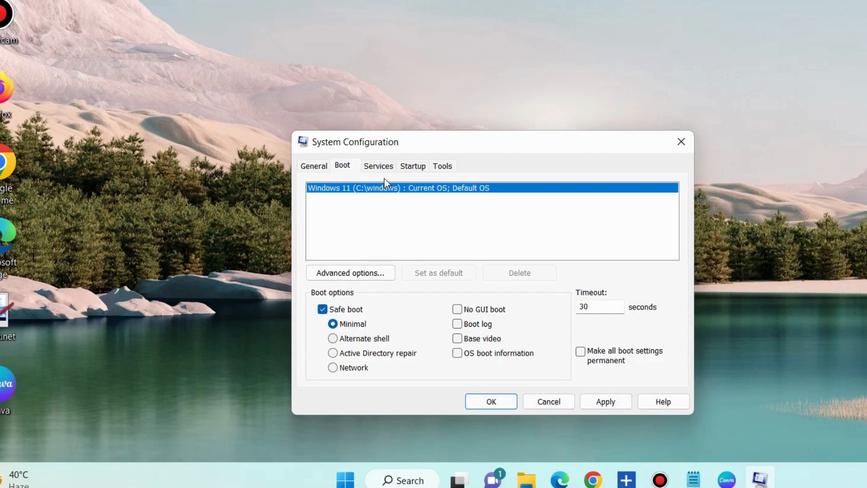
Hide all Microsoft services in the Services list and apply the change.
click(377, 166)
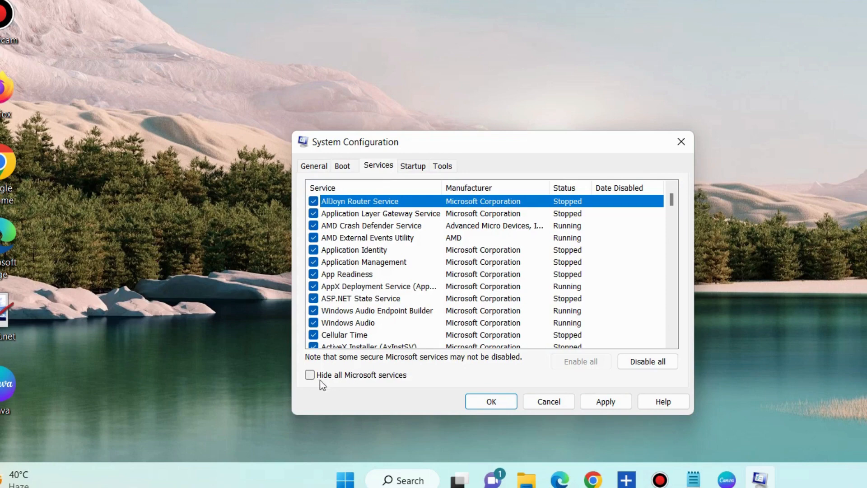
click(310, 374)
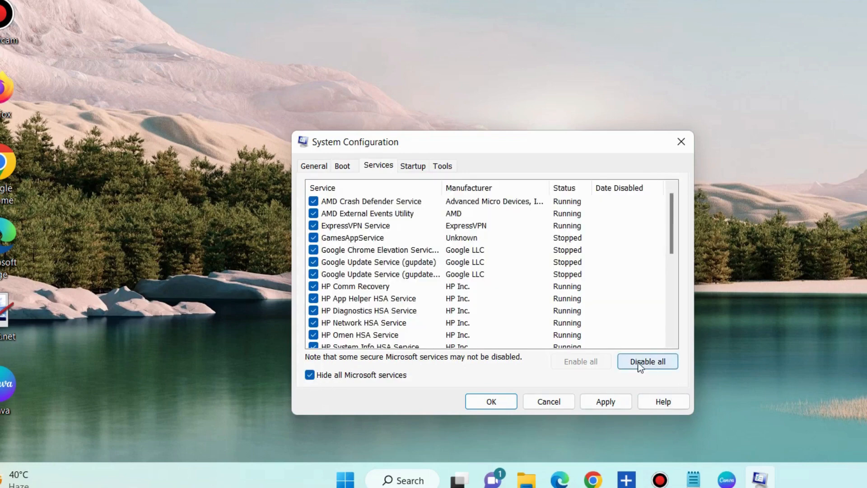
mouse_move(606, 401)
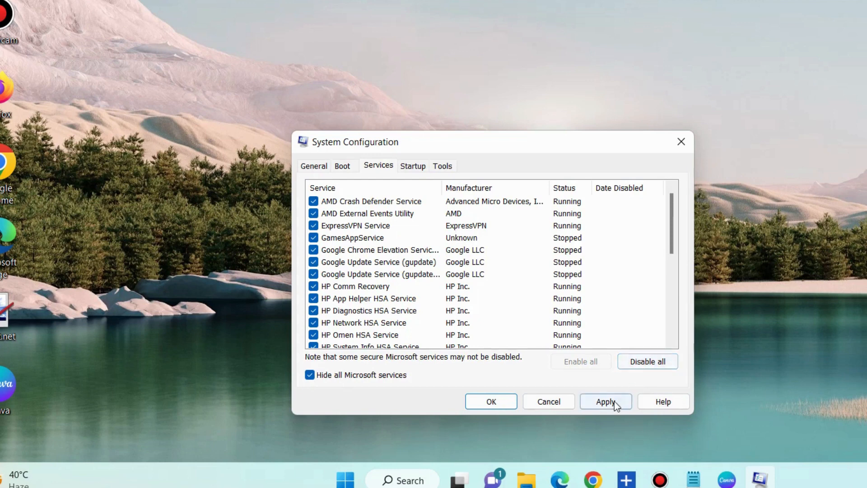
click(605, 401)
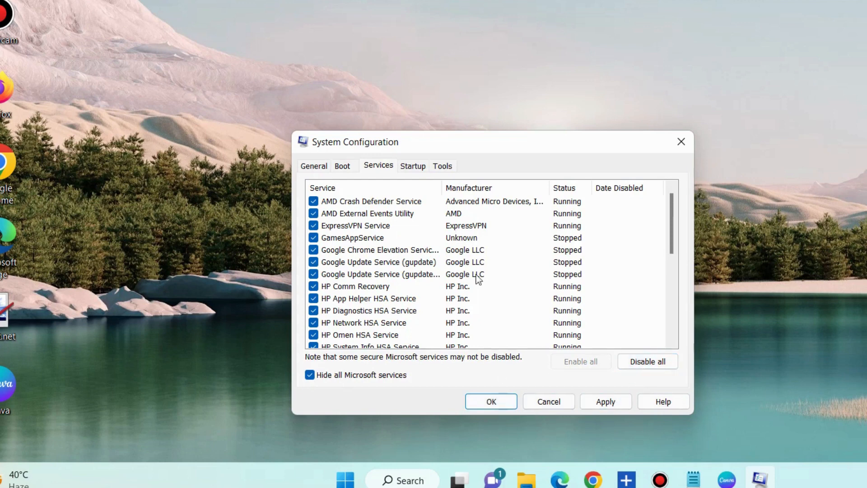
Reach Task Manager's startup apps list from the Startup page.
click(413, 166)
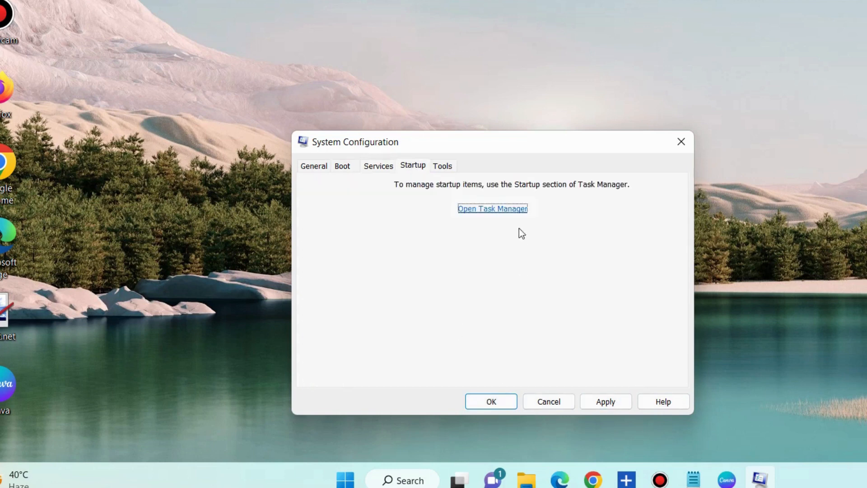
click(492, 209)
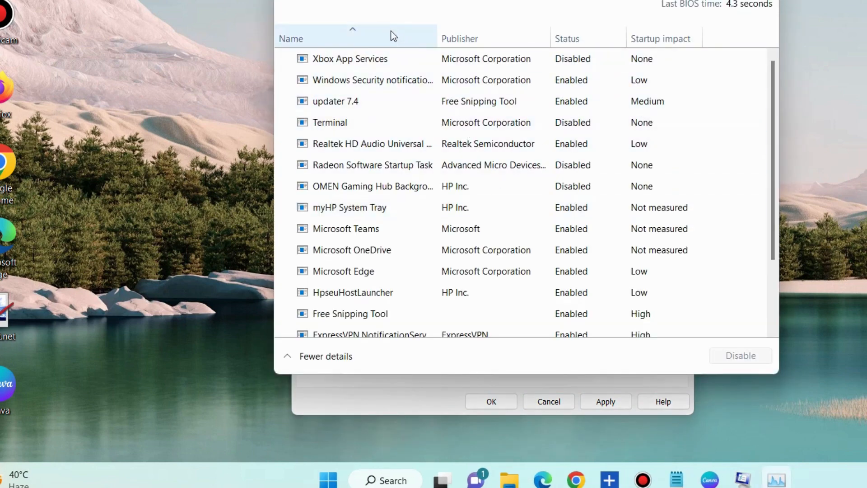
Show the options menu, including Disable, for the Windows Security startup entry.
click(373, 79)
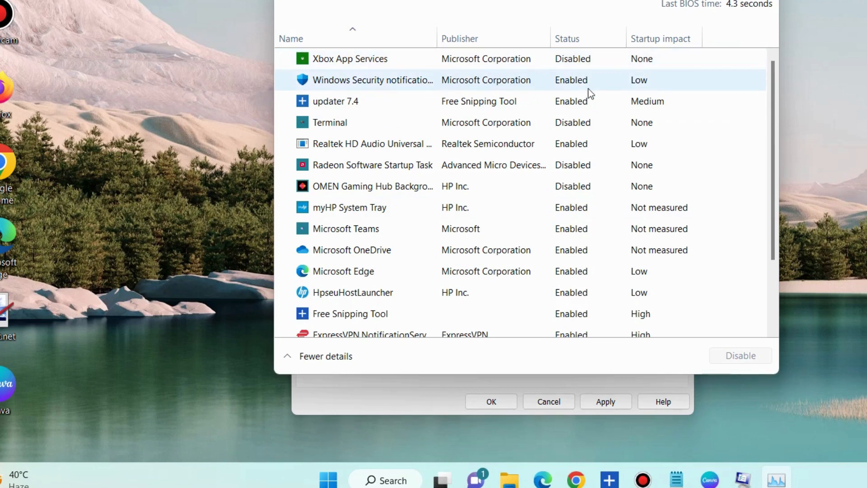
mouse_move(459, 83)
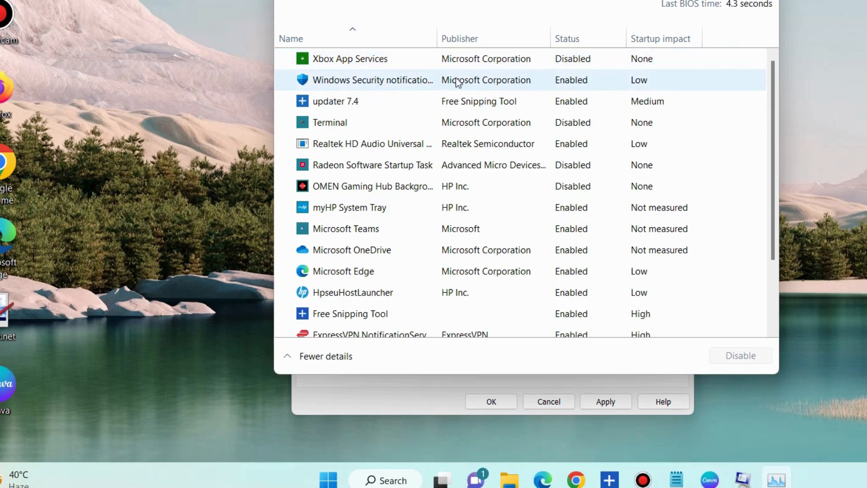
right_click(373, 79)
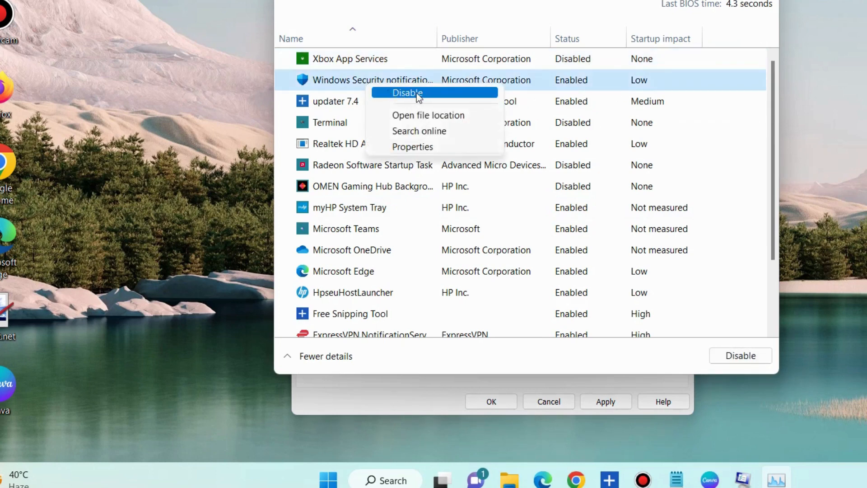
mouse_move(591, 120)
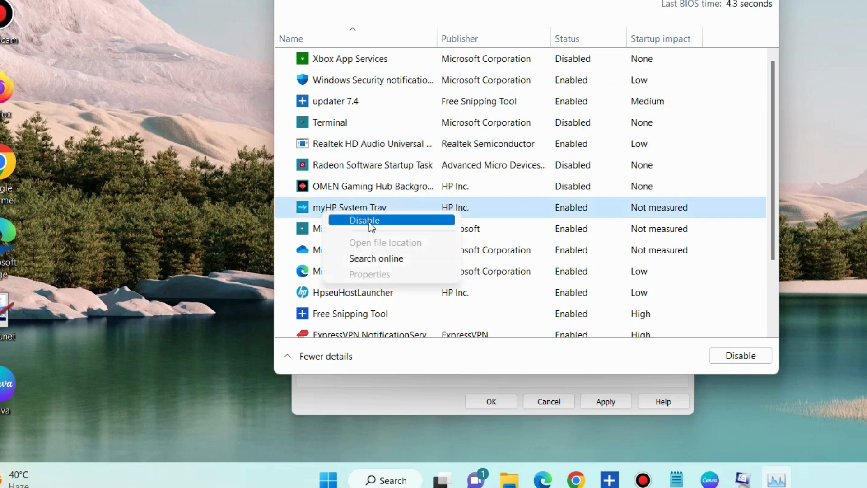
mouse_move(498, 254)
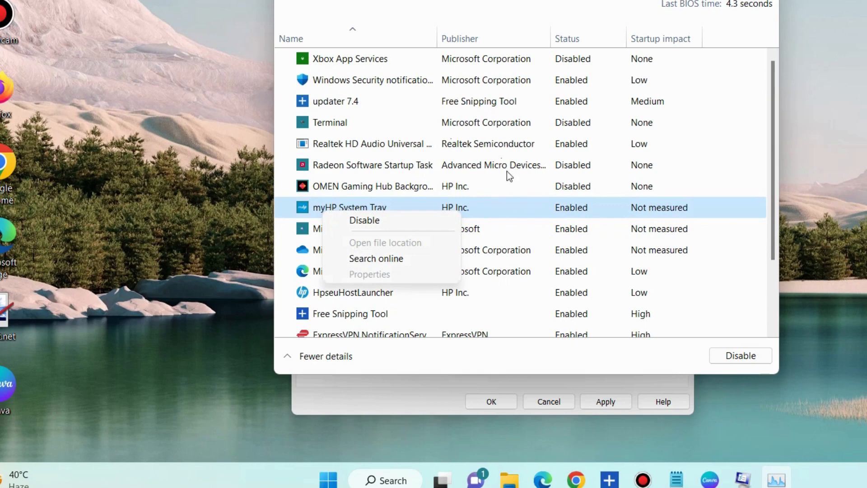
mouse_move(459, 177)
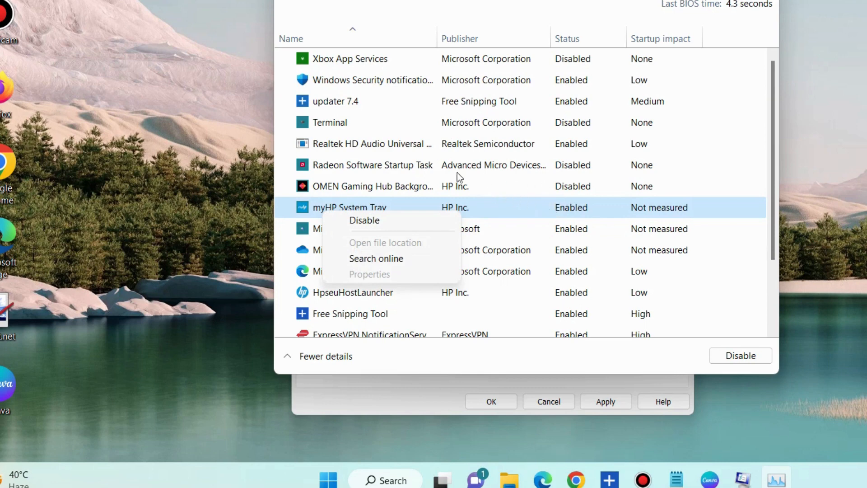
mouse_move(336, 126)
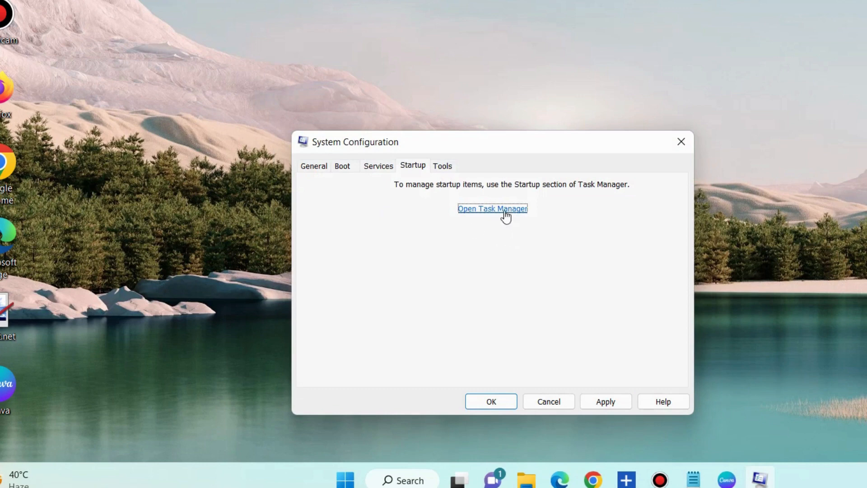
mouse_move(760, 477)
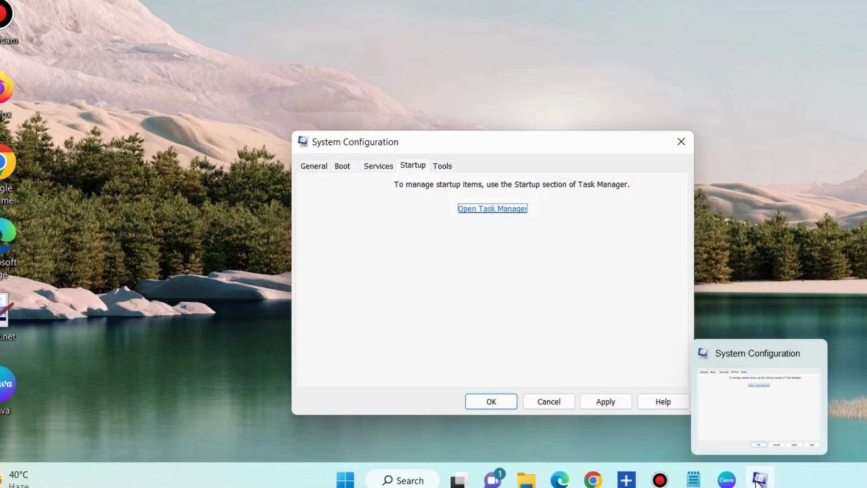
Bring Task Manager back to the front on its Processes page.
click(491, 209)
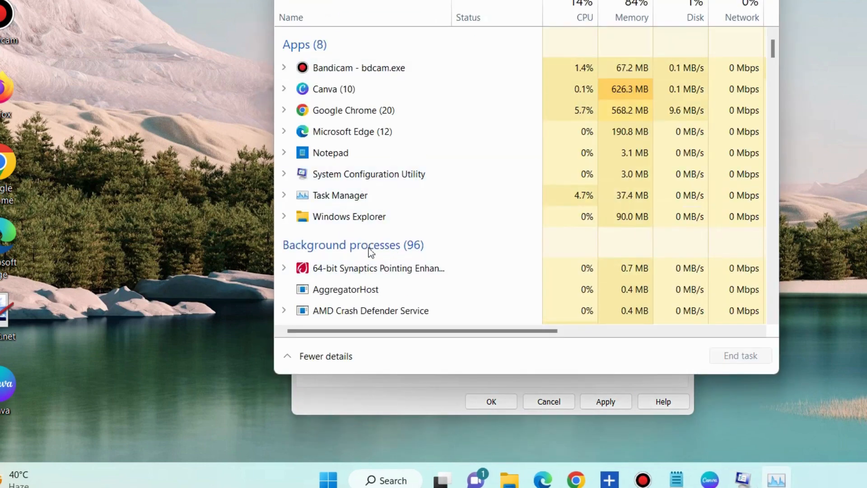
scroll(down, 3)
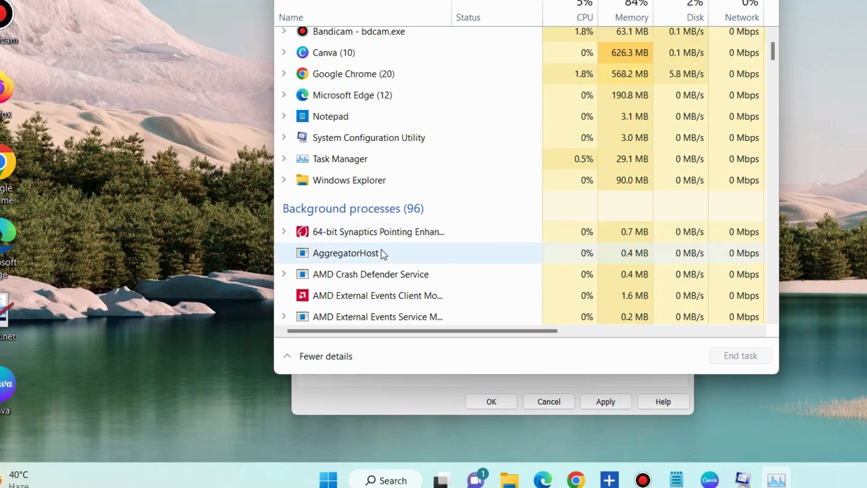
scroll(down, 3)
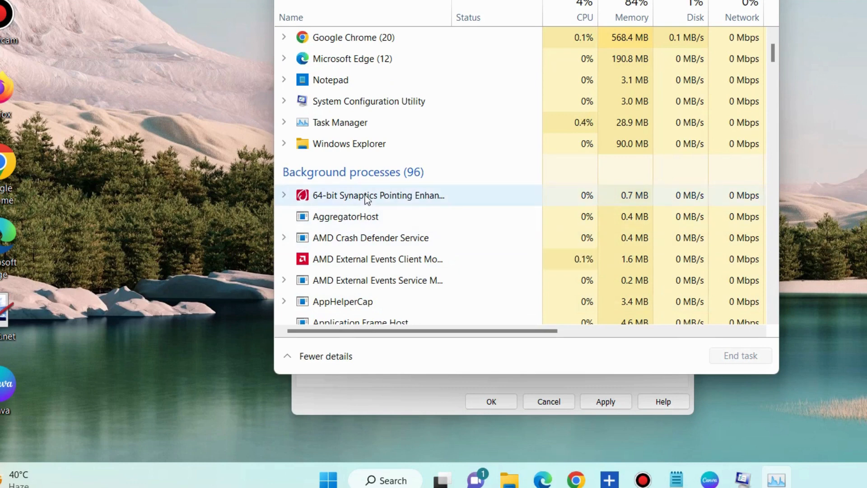
right_click(378, 195)
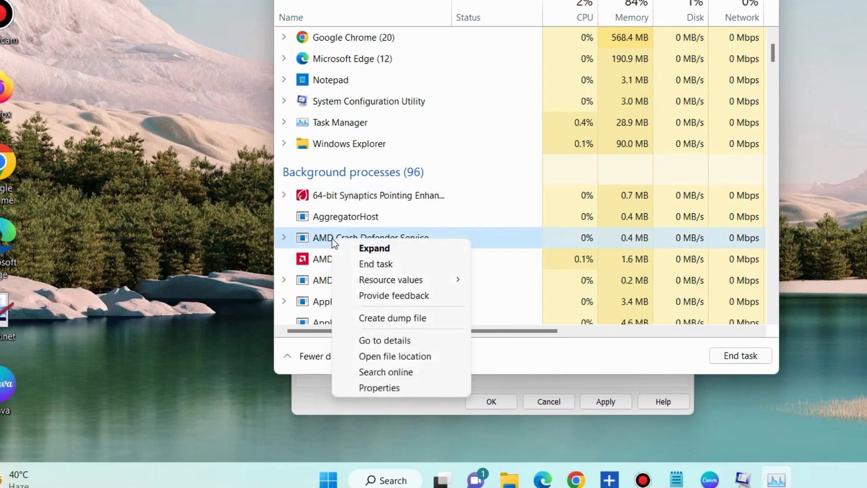
mouse_move(388, 263)
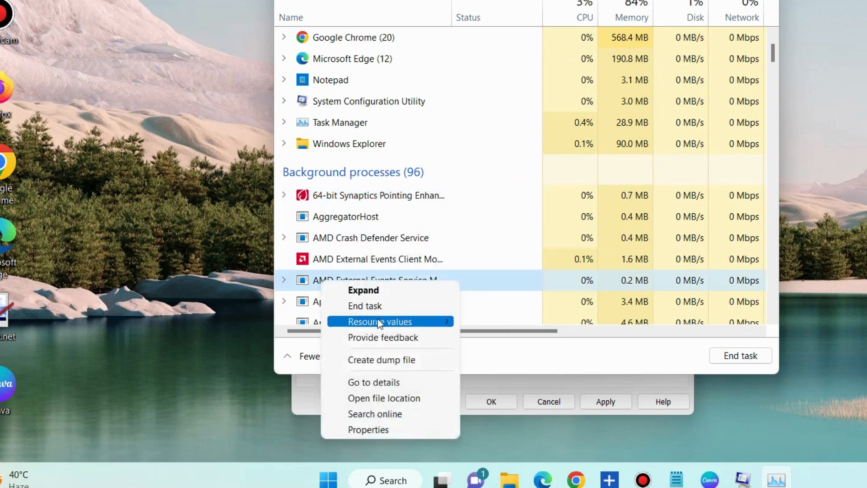
mouse_move(391, 208)
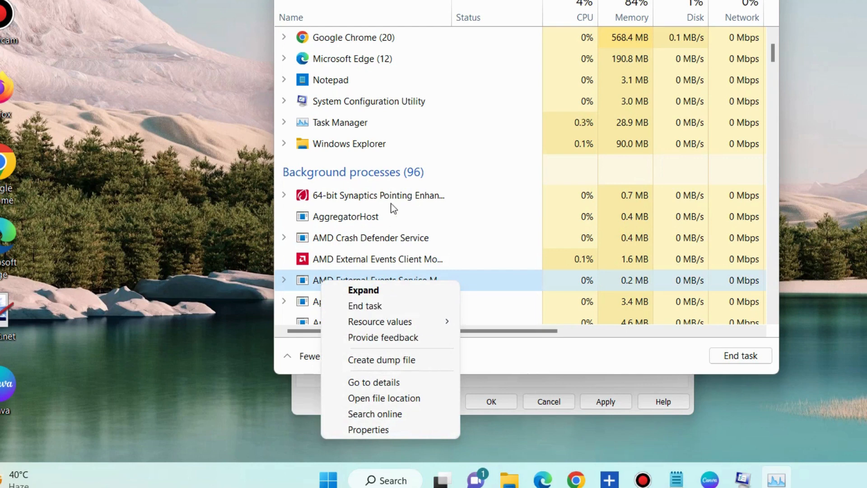
mouse_move(486, 256)
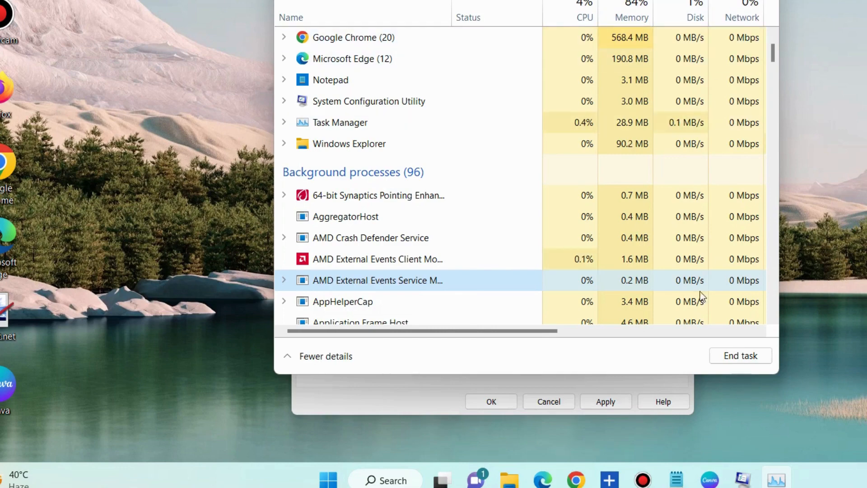
scroll(down, 3)
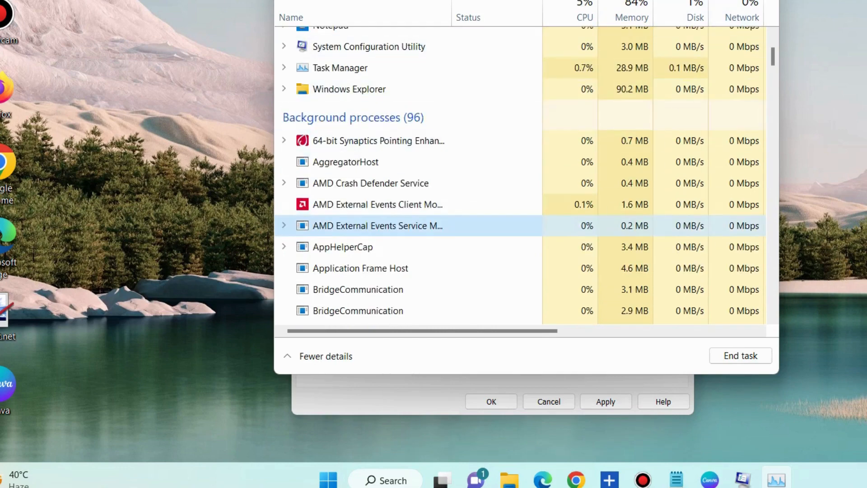